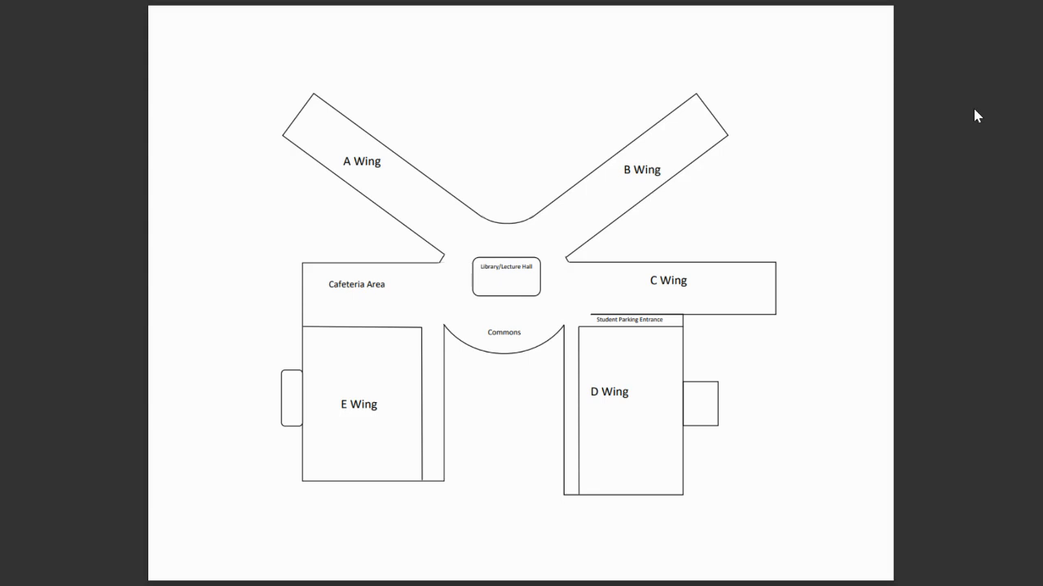
mouse_move(720, 257)
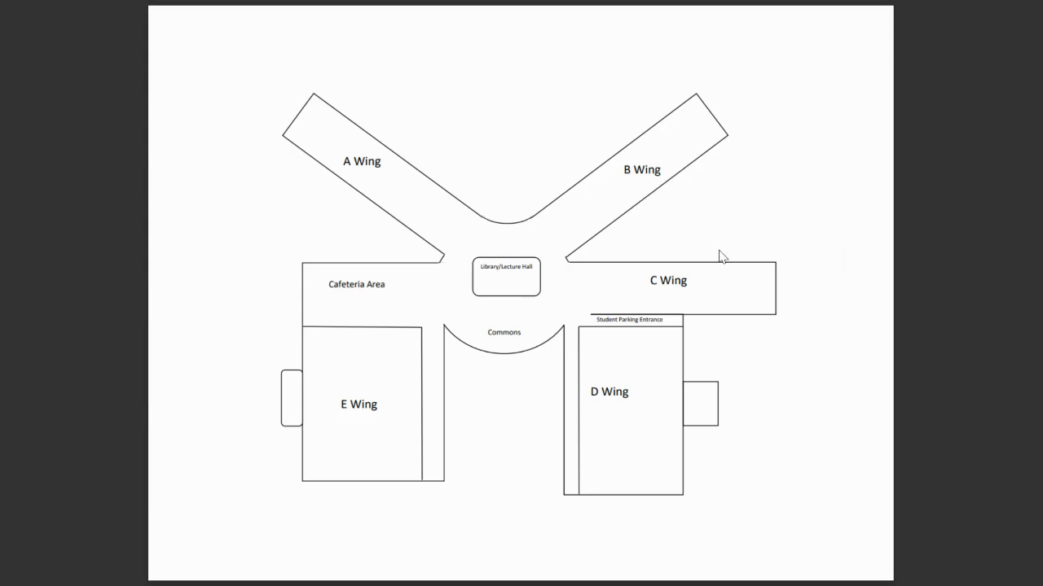
mouse_move(422, 362)
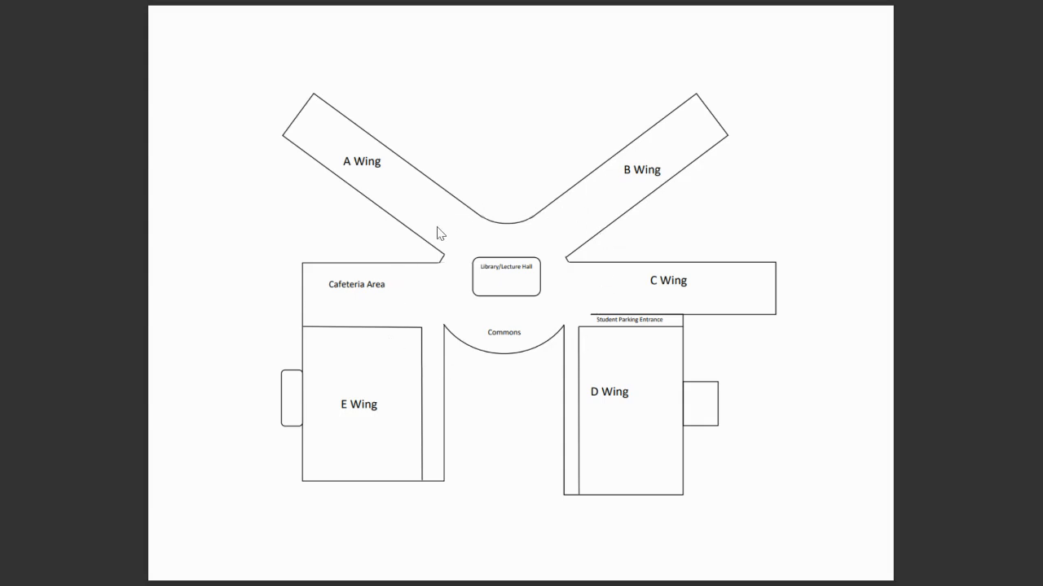
mouse_move(432, 317)
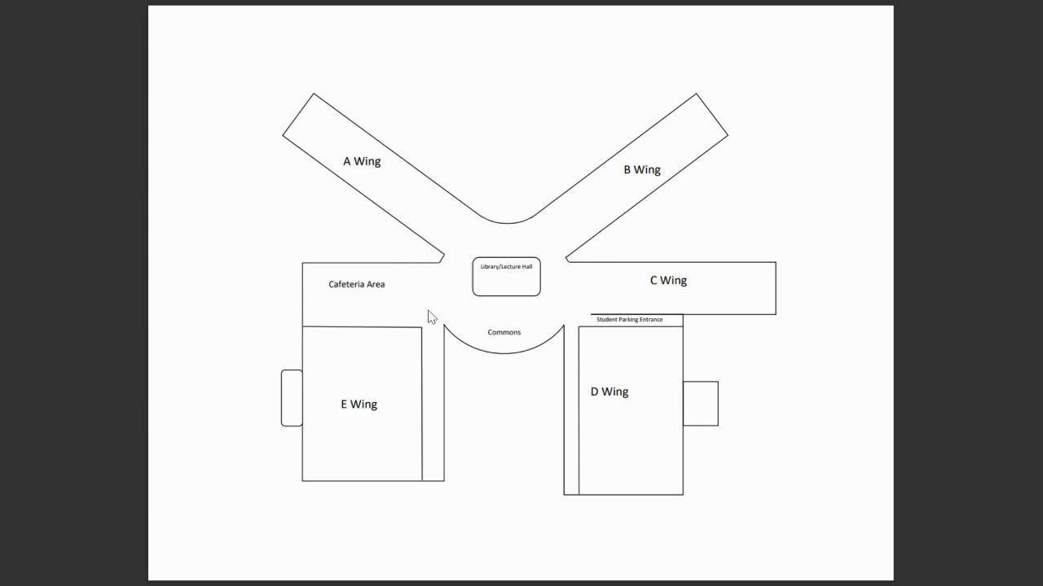
mouse_move(436, 328)
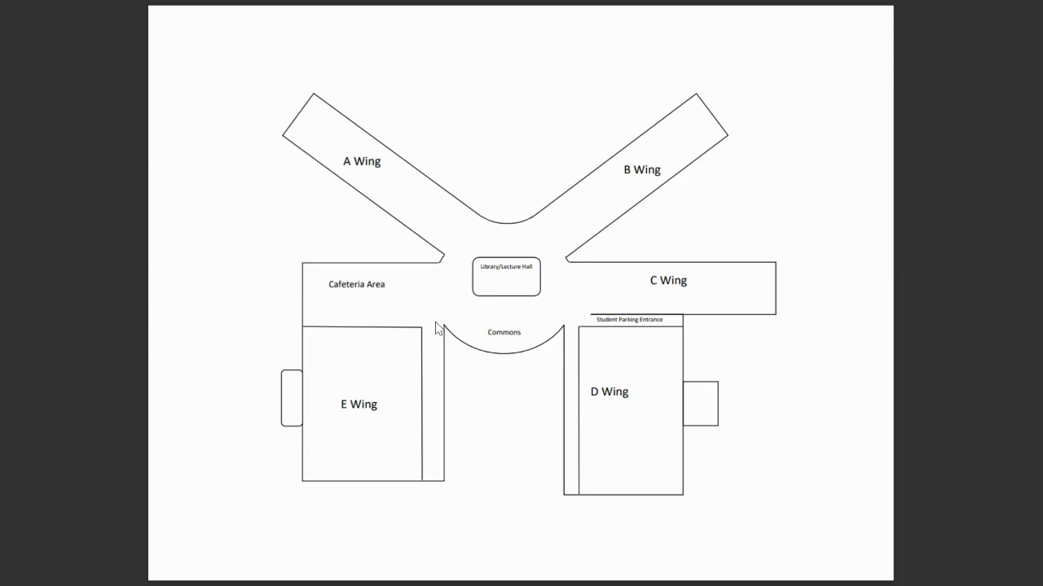
mouse_move(533, 289)
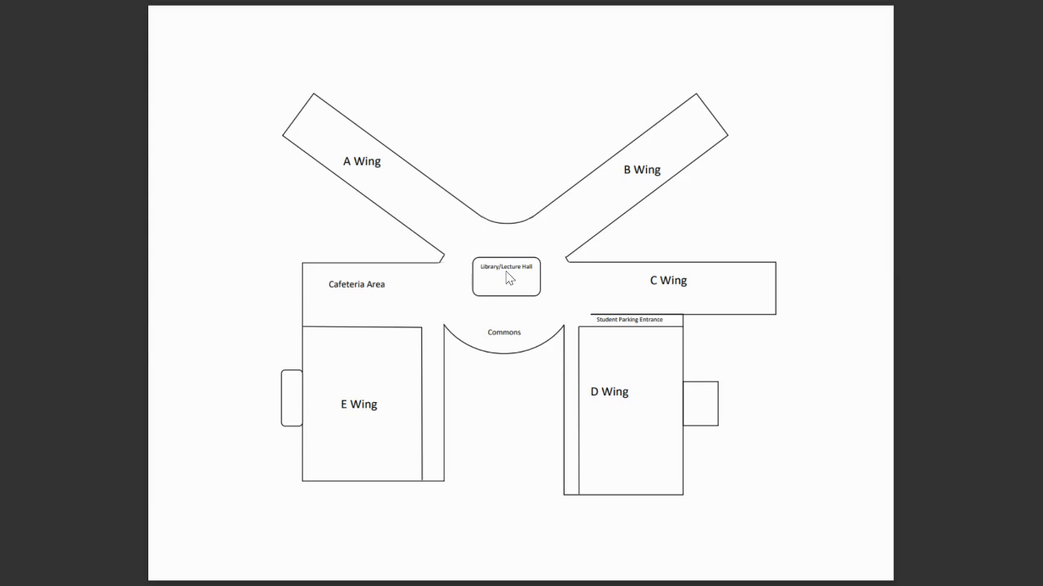
mouse_move(446, 289)
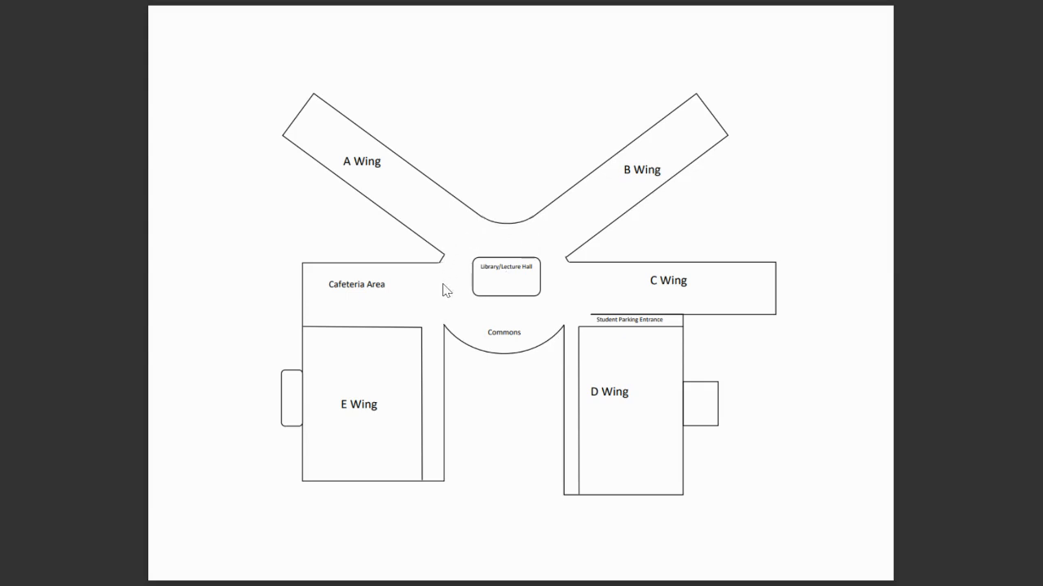
mouse_move(365, 405)
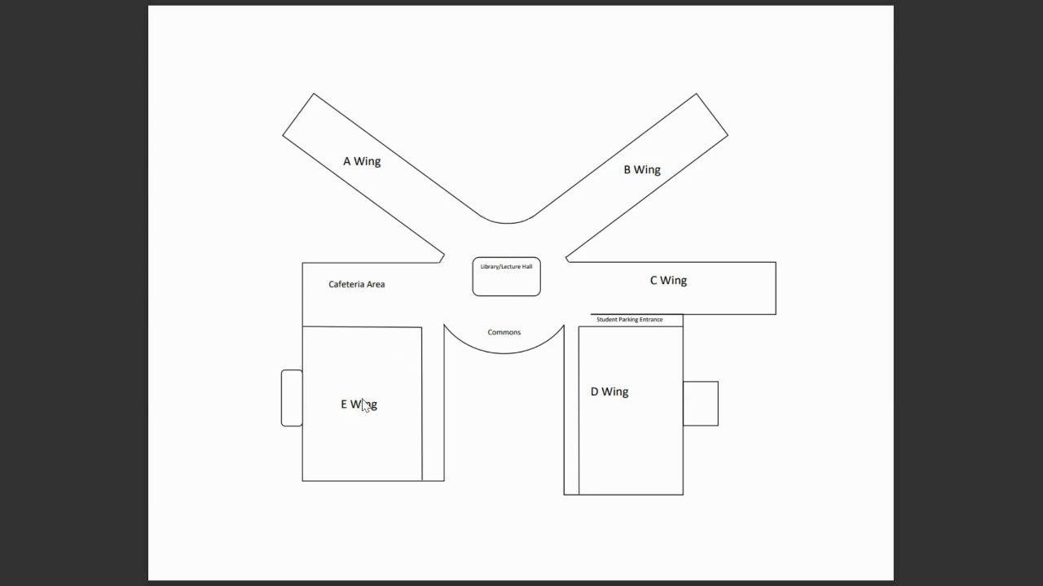
mouse_move(469, 334)
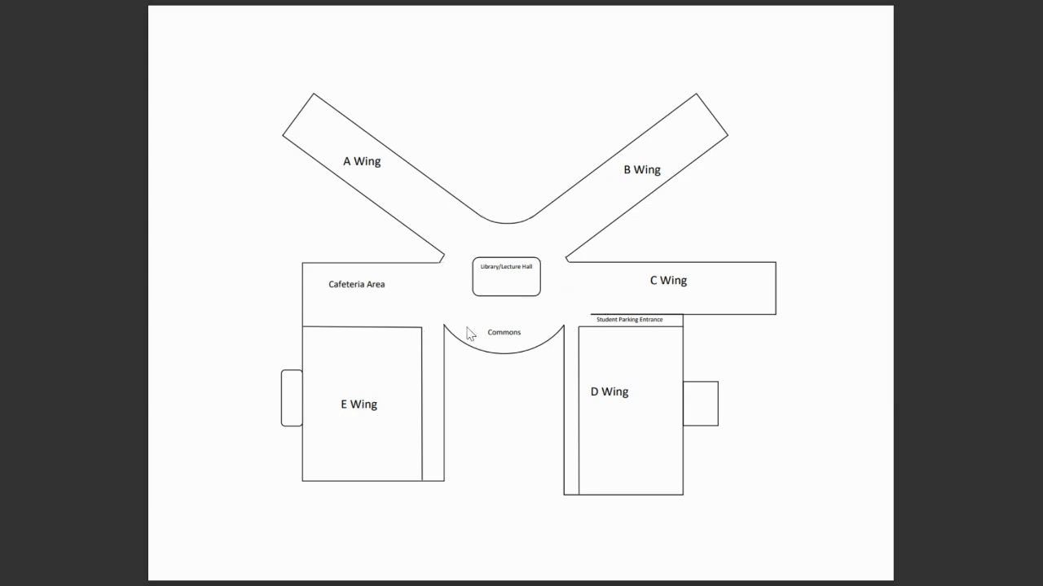
mouse_move(458, 271)
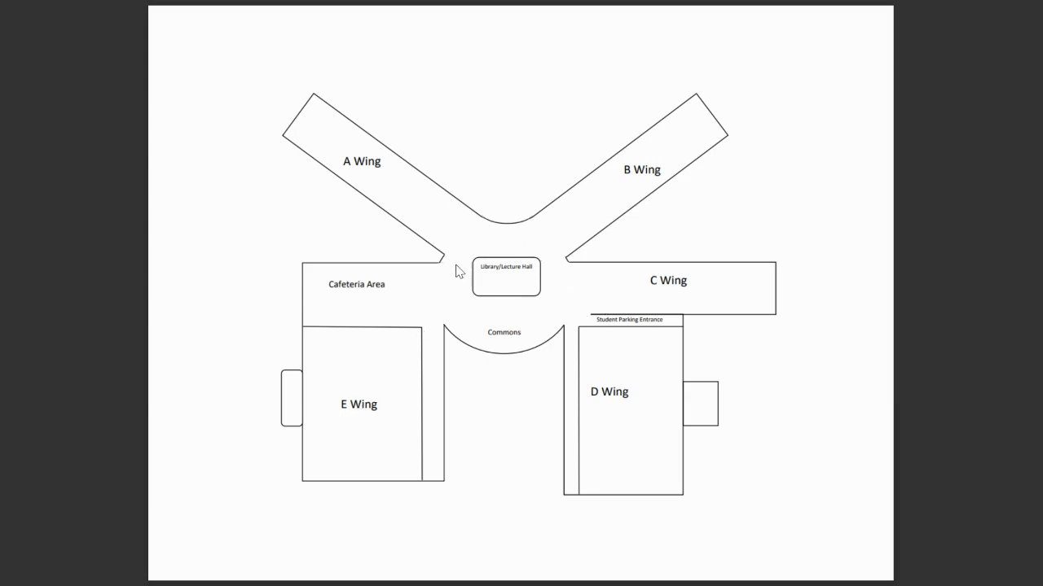
mouse_move(505, 241)
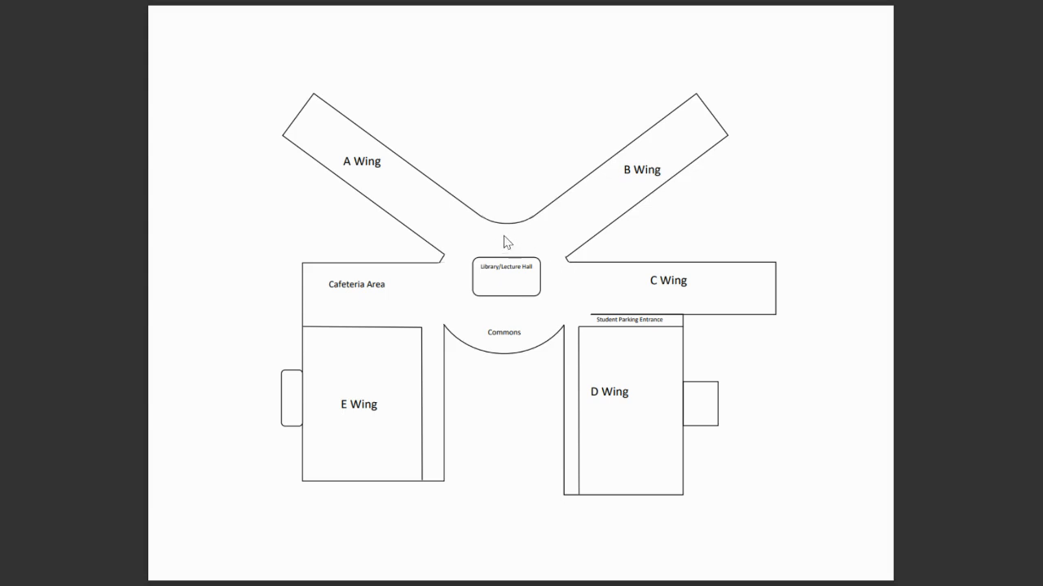
mouse_move(505, 232)
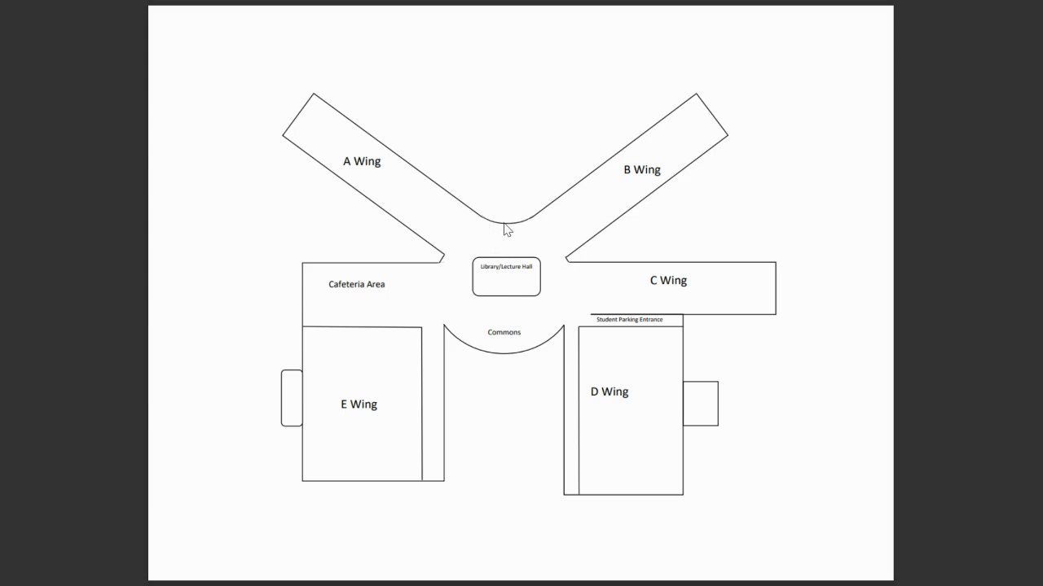
mouse_move(355, 183)
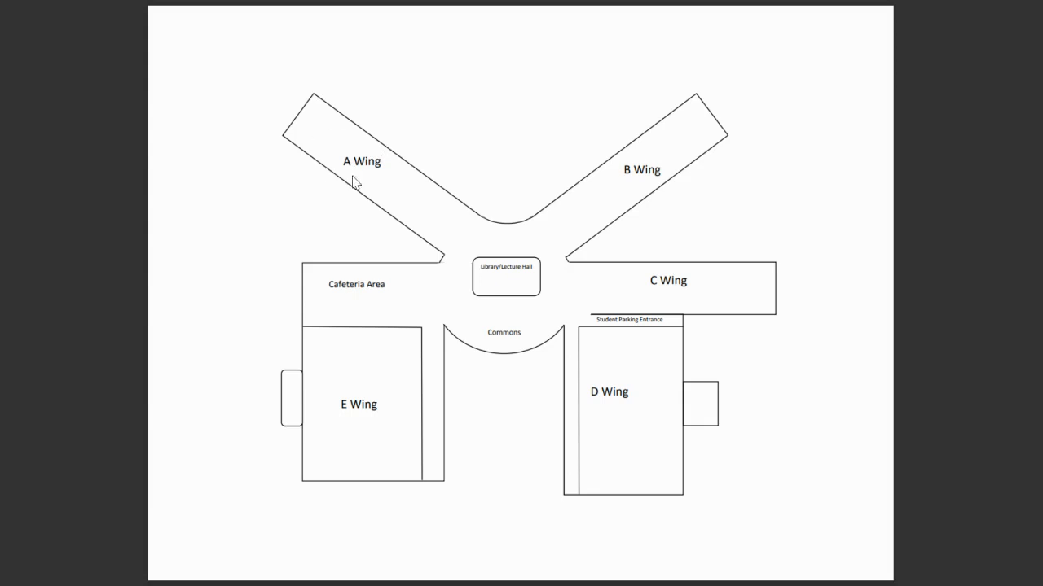
mouse_move(366, 182)
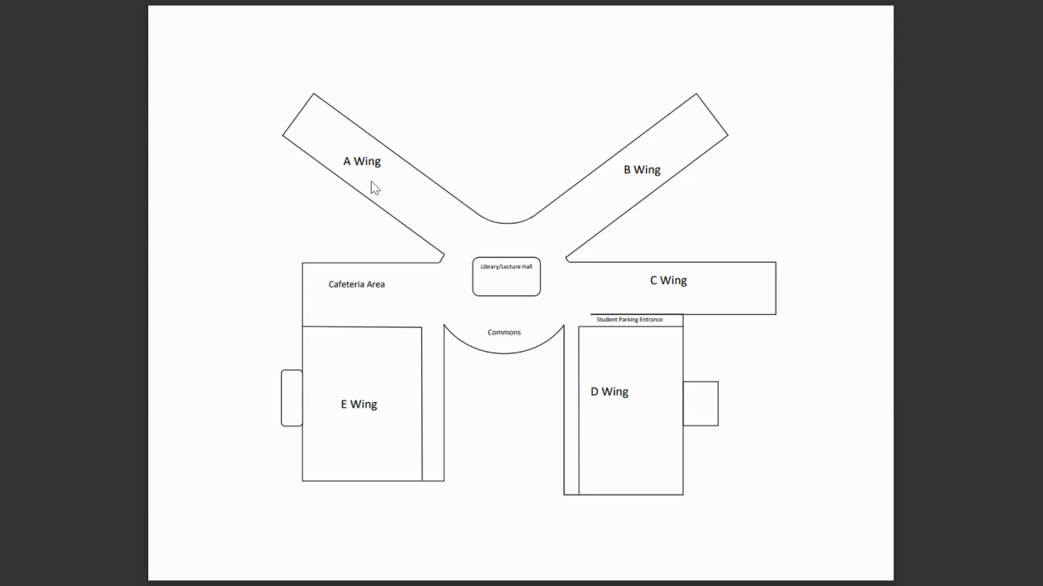
mouse_move(348, 179)
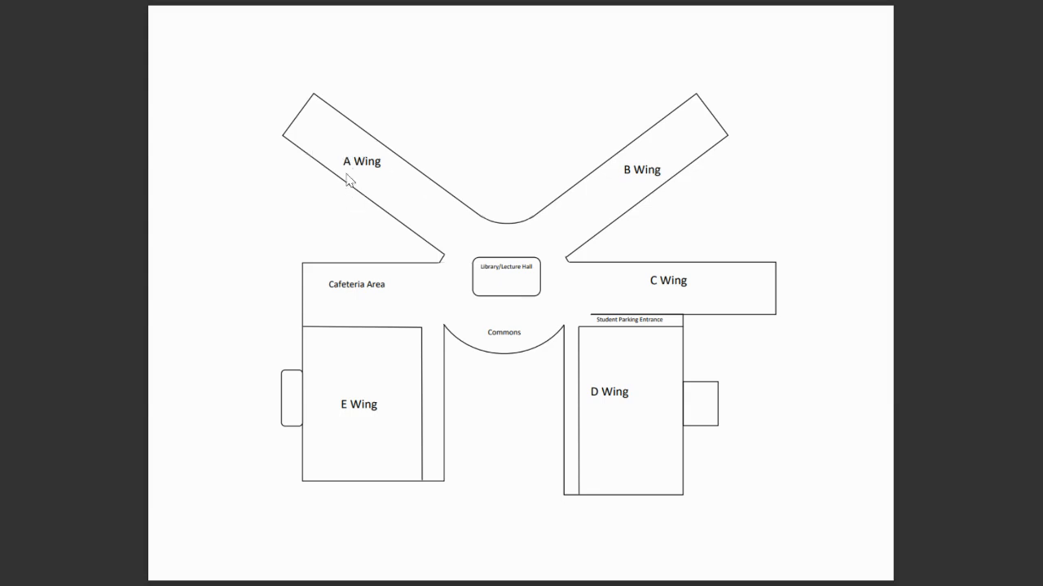
mouse_move(611, 193)
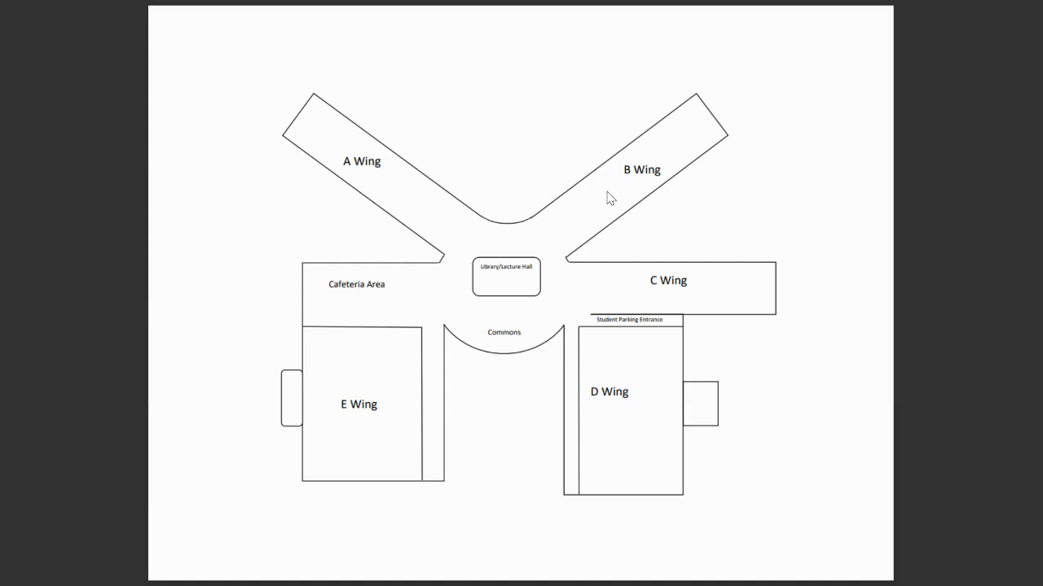
mouse_move(643, 216)
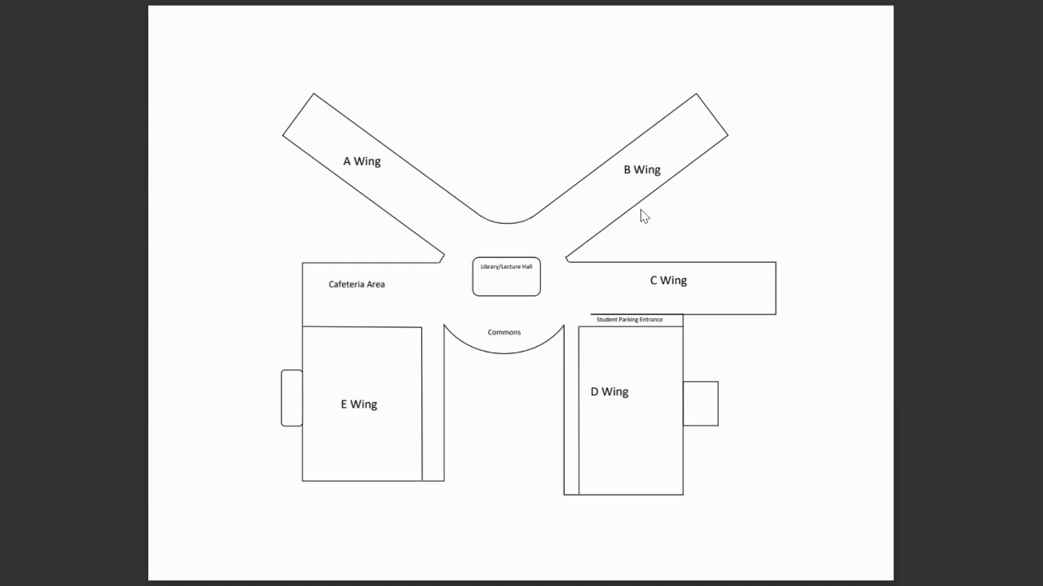
mouse_move(640, 160)
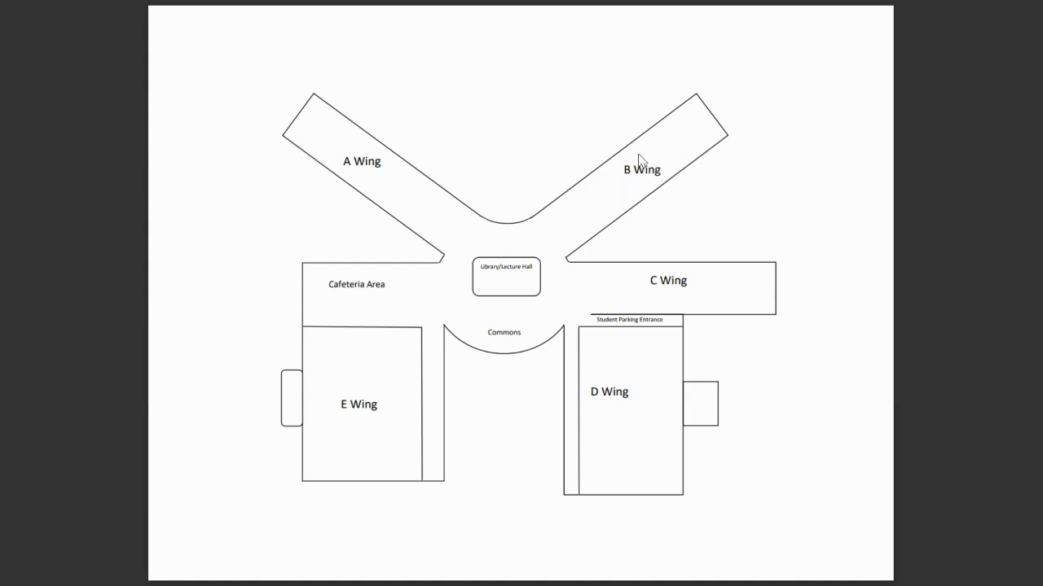
mouse_move(585, 175)
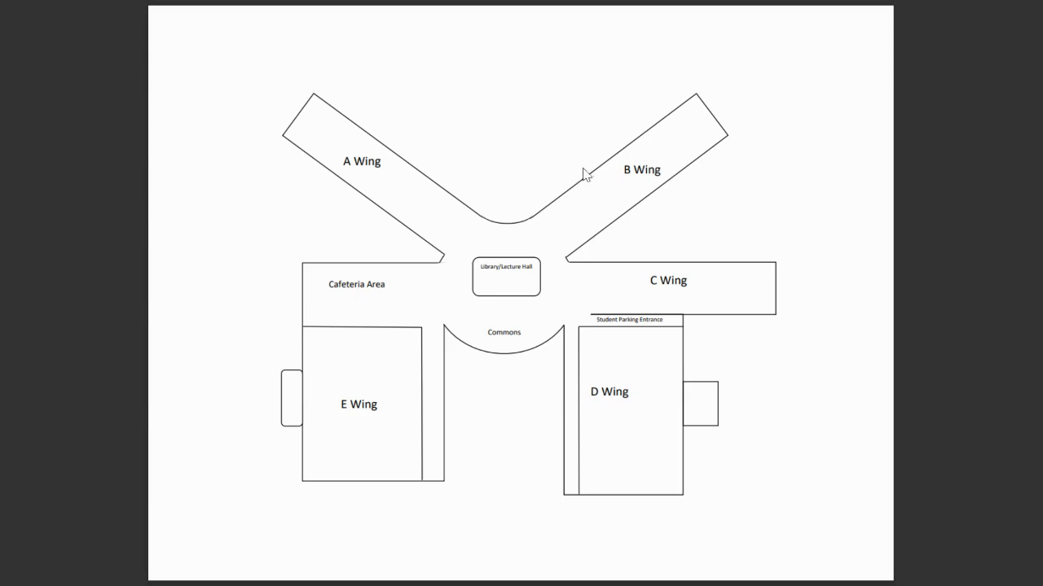
mouse_move(611, 178)
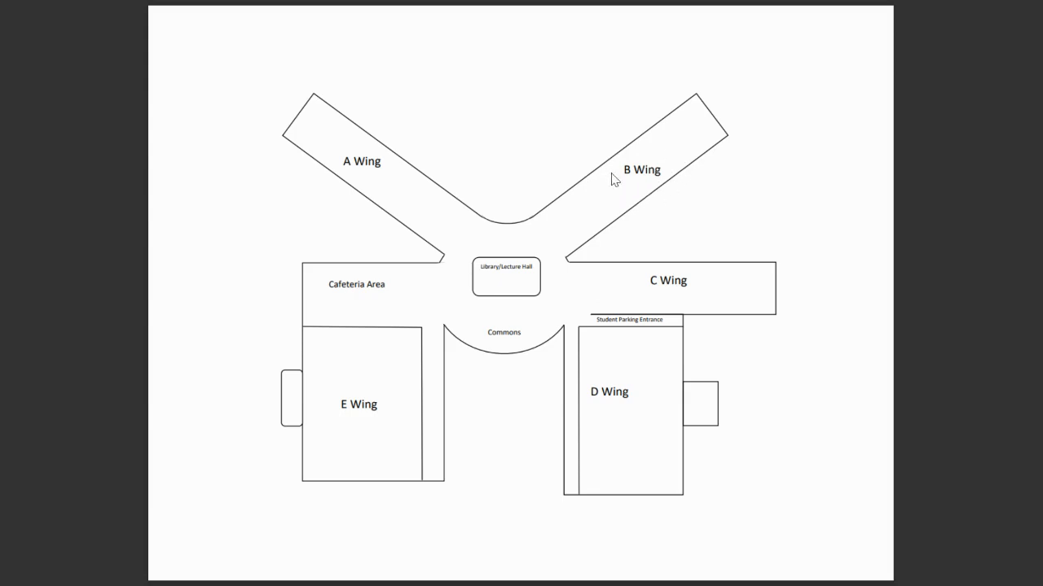
mouse_move(725, 202)
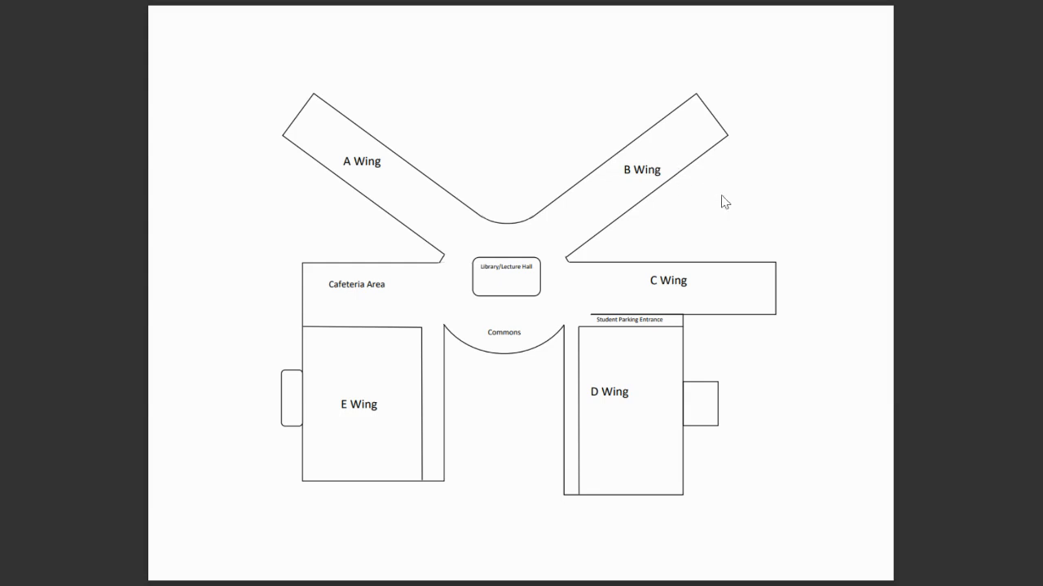
mouse_move(681, 319)
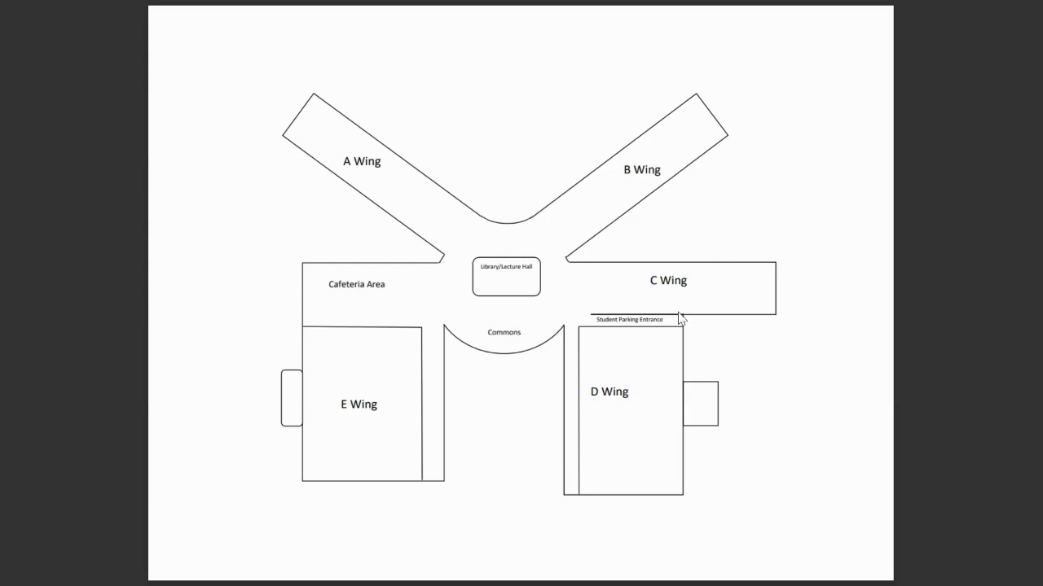
mouse_move(647, 271)
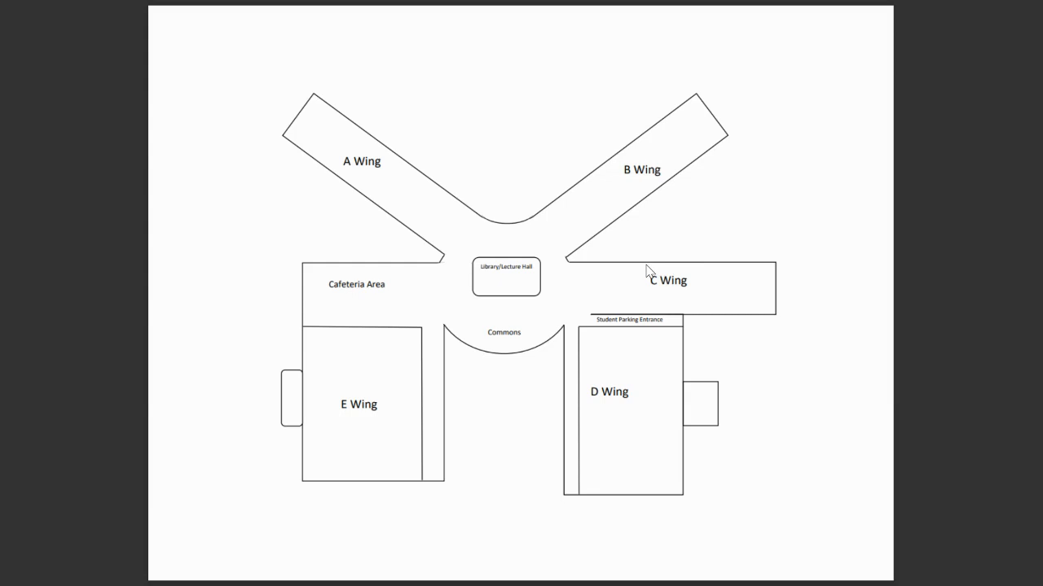
mouse_move(627, 304)
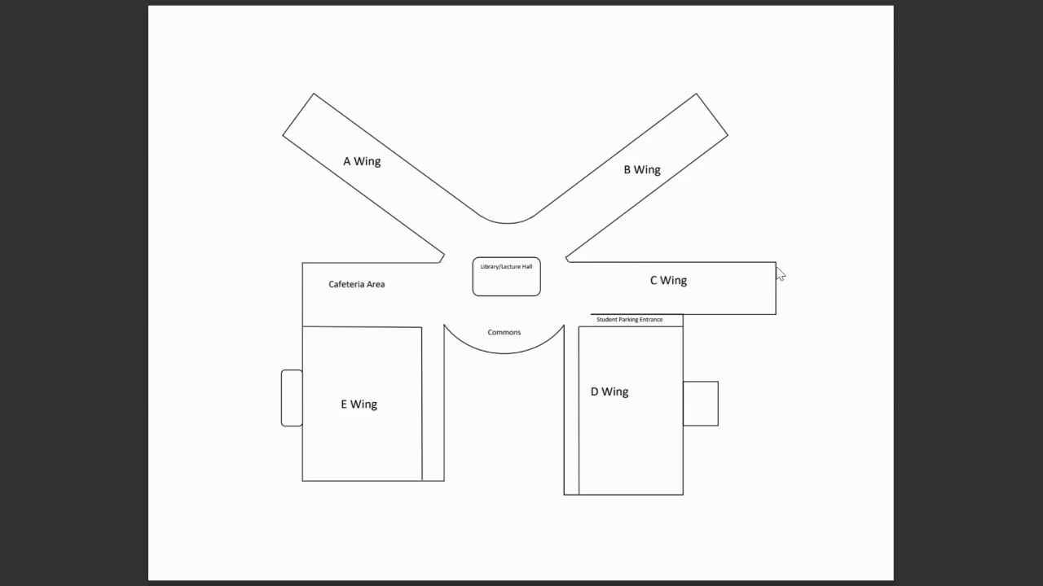
mouse_move(773, 258)
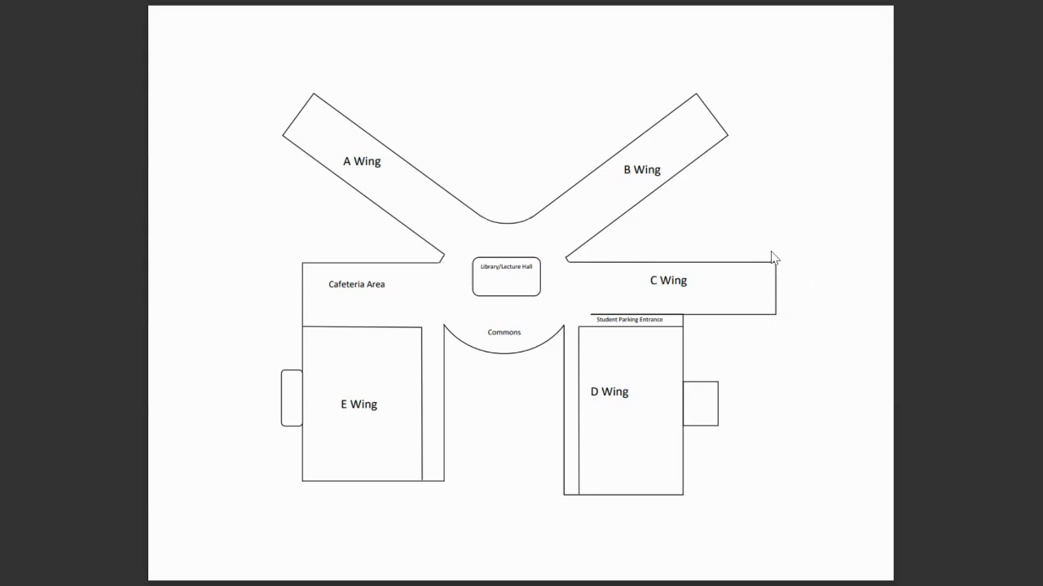
mouse_move(749, 281)
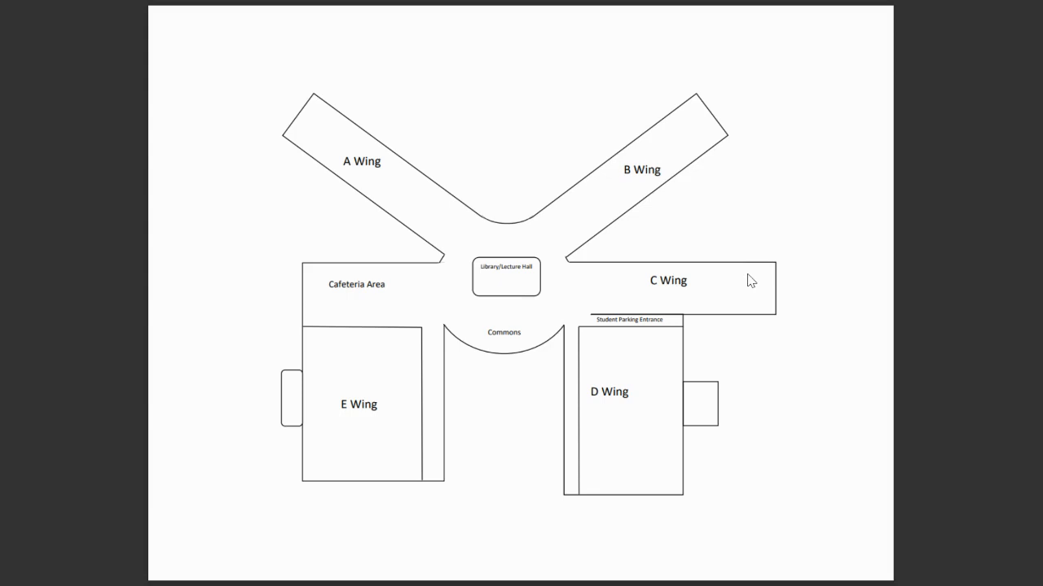
mouse_move(620, 338)
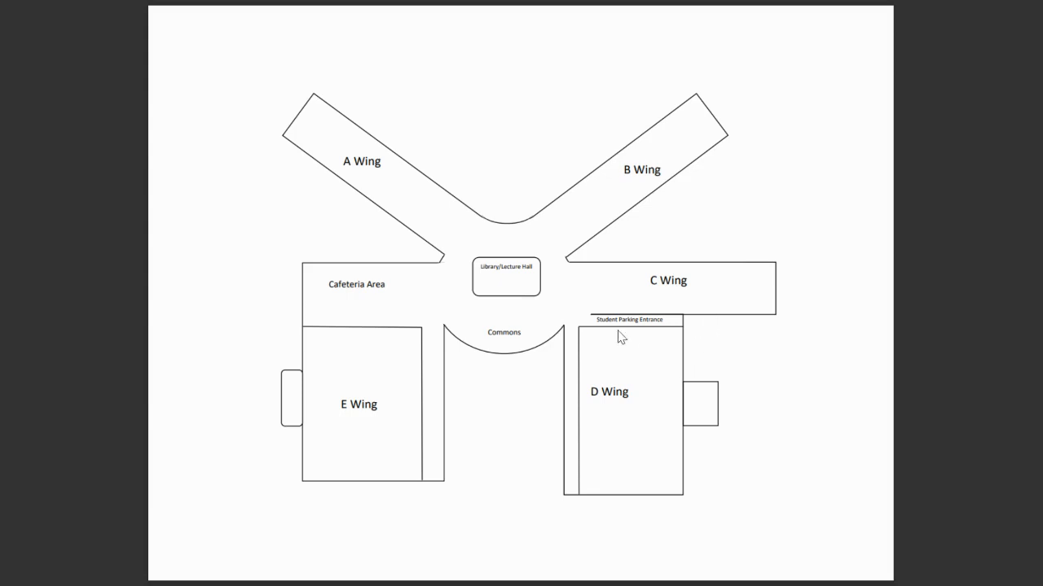
mouse_move(440, 389)
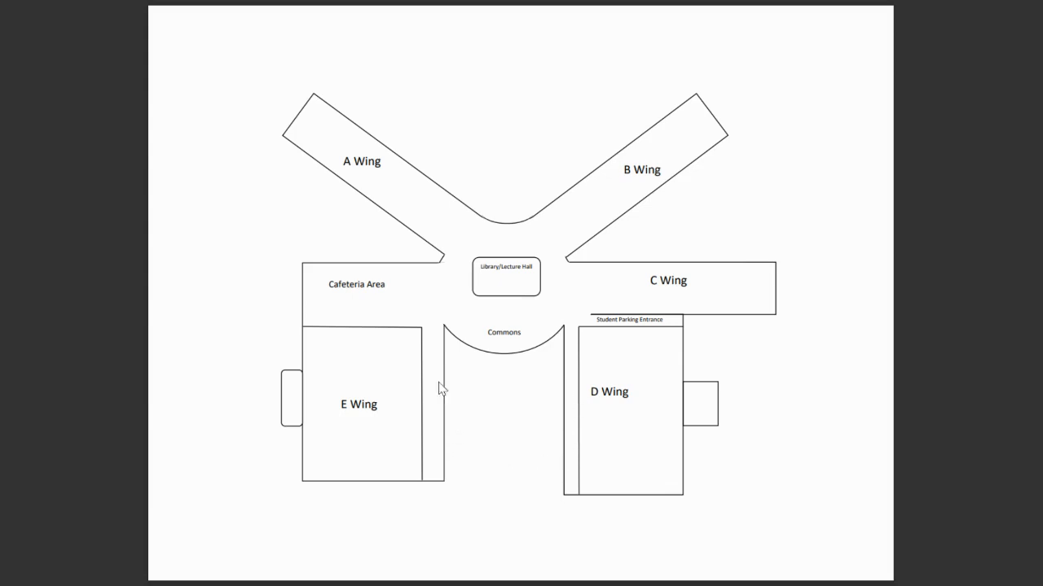
mouse_move(294, 468)
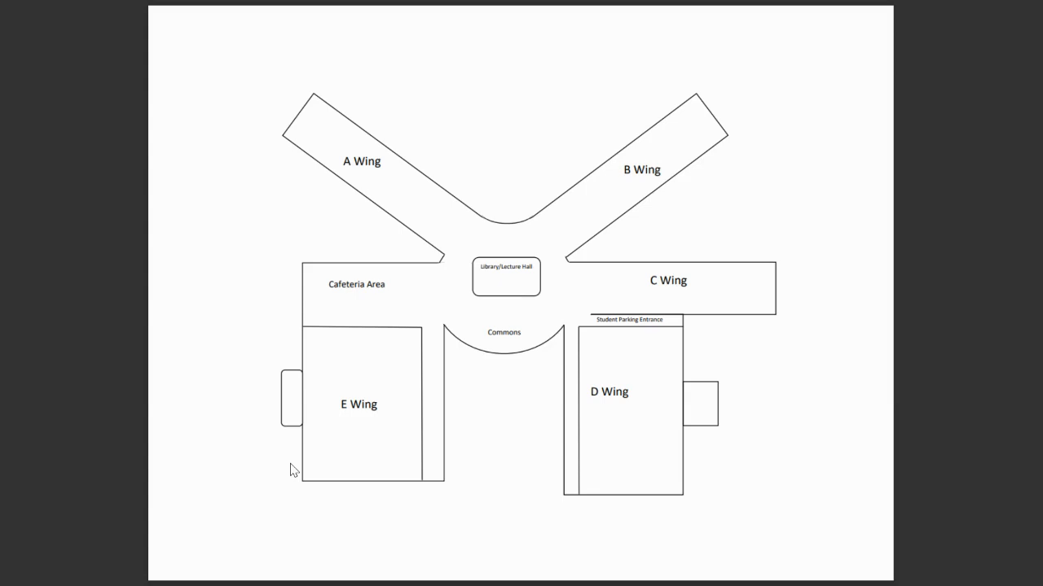
mouse_move(281, 482)
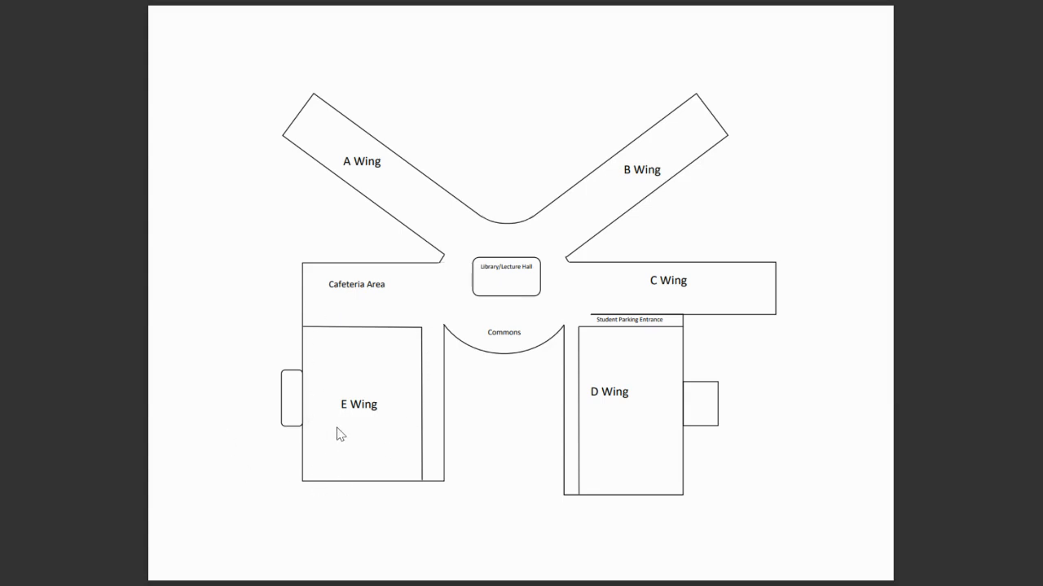
mouse_move(434, 354)
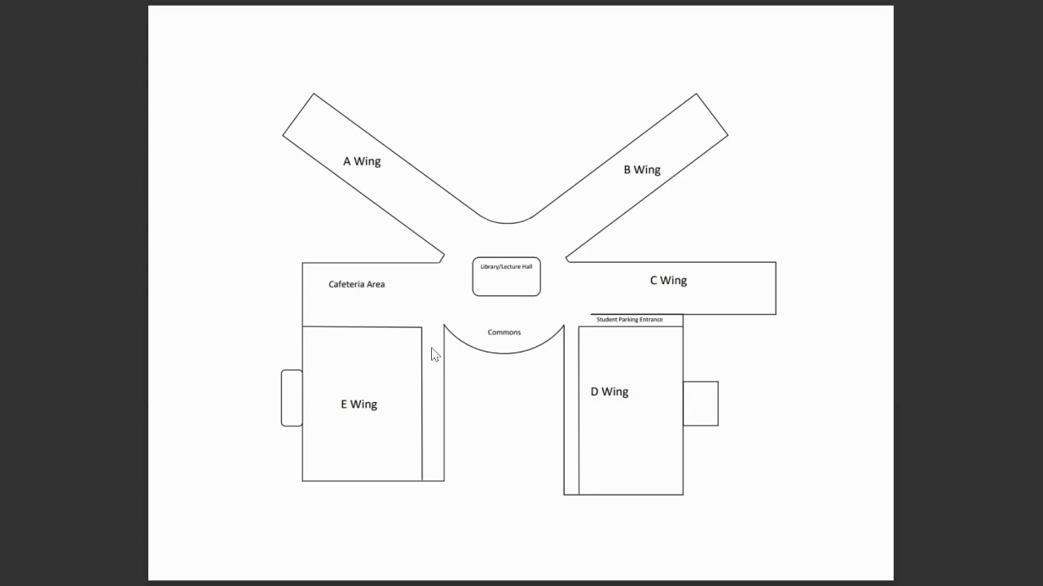